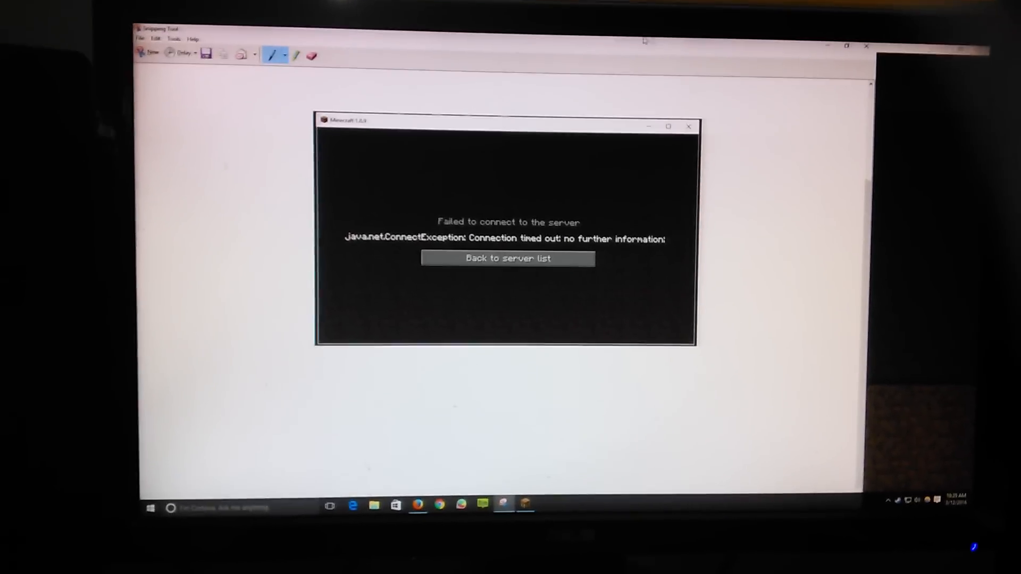
- Finish the server address with the new local IP ending '0.109' and join that server
left_click(507, 258)
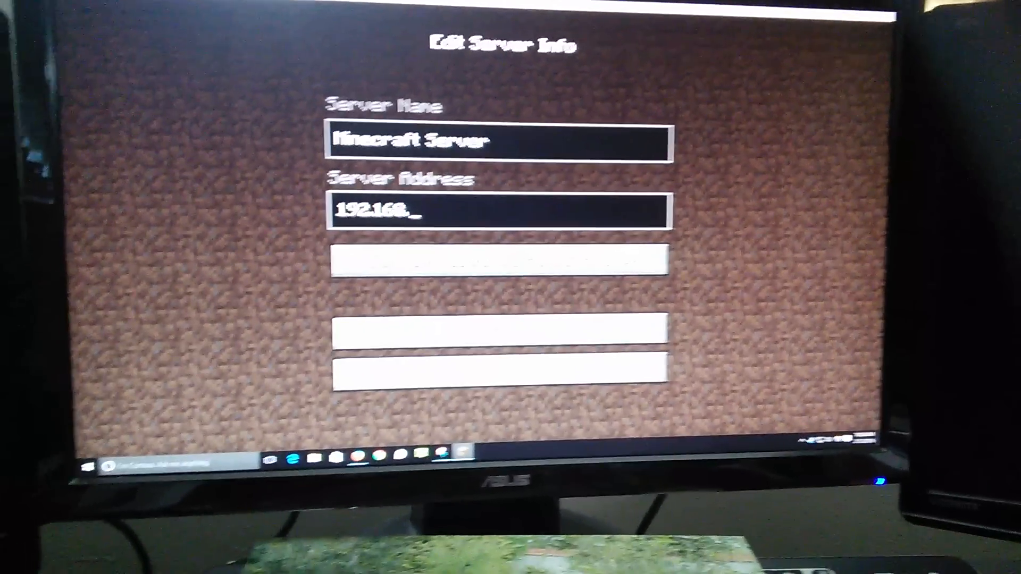
type("0.109")
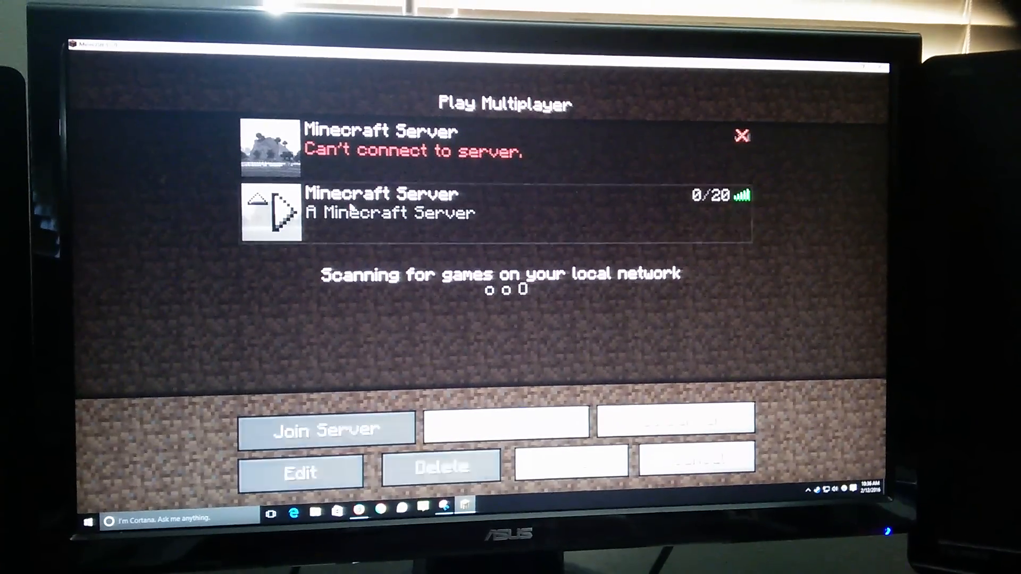
left_click(326, 429)
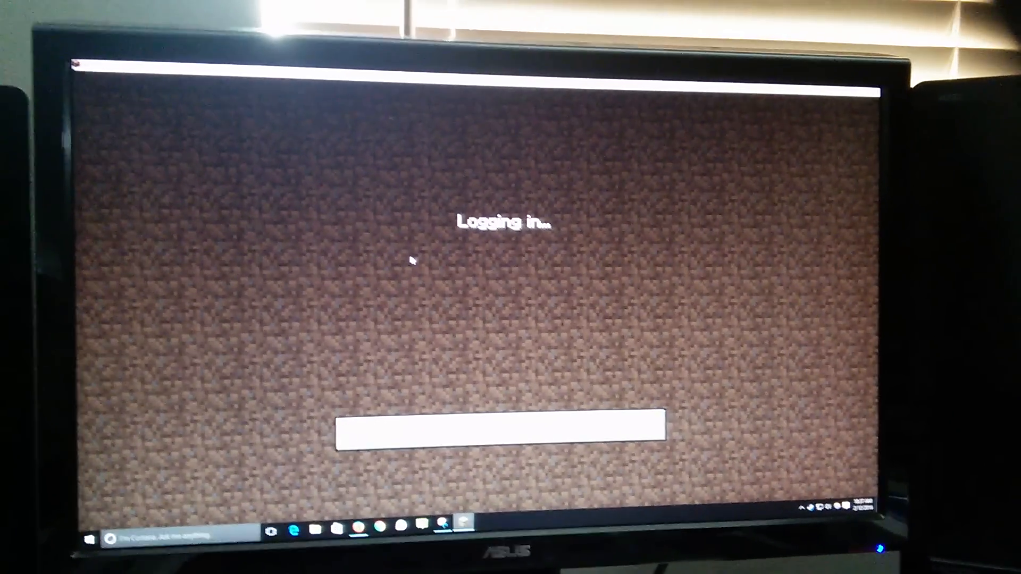